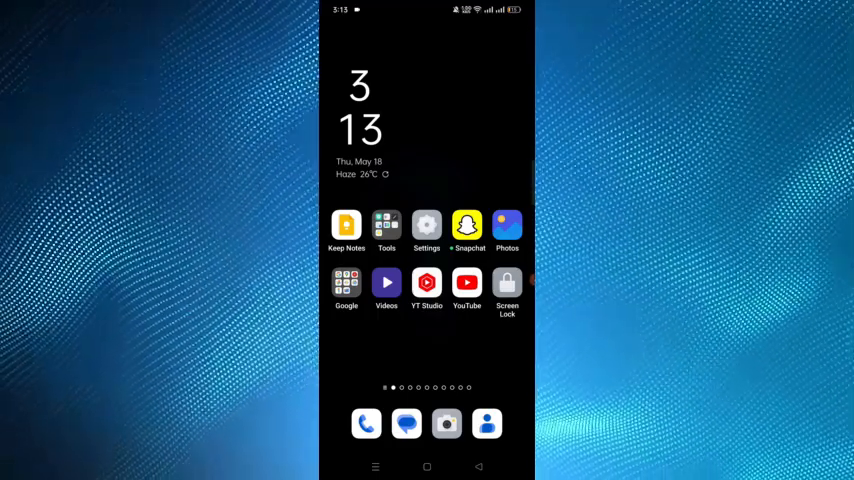
Step: Launch the YouTube app from the home screen and let the Home feed load
{"action": "left_click", "coordinate": [466, 283]}
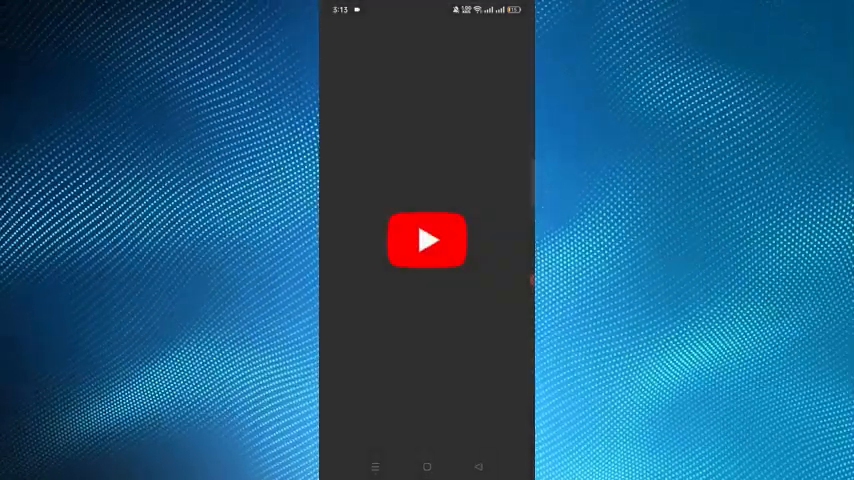
{"action": "left_click", "coordinate": [427, 240]}
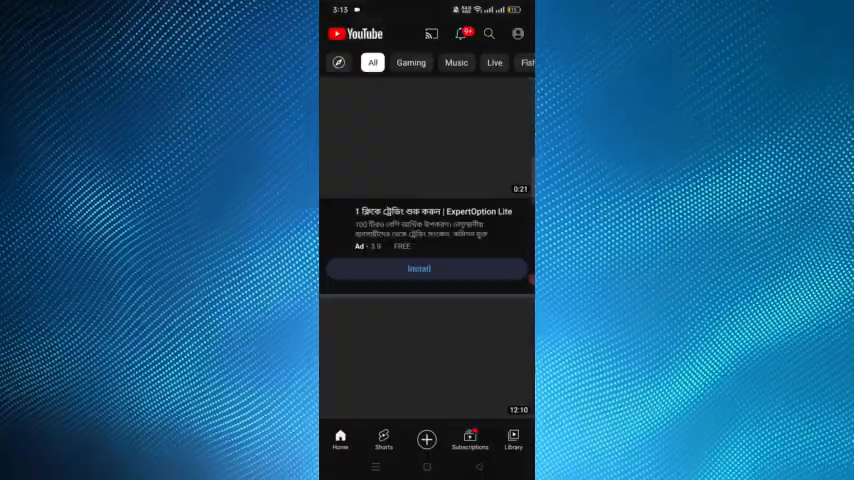
Step: Begin a new Short from the Create (+) menu
{"action": "left_click", "coordinate": [426, 440]}
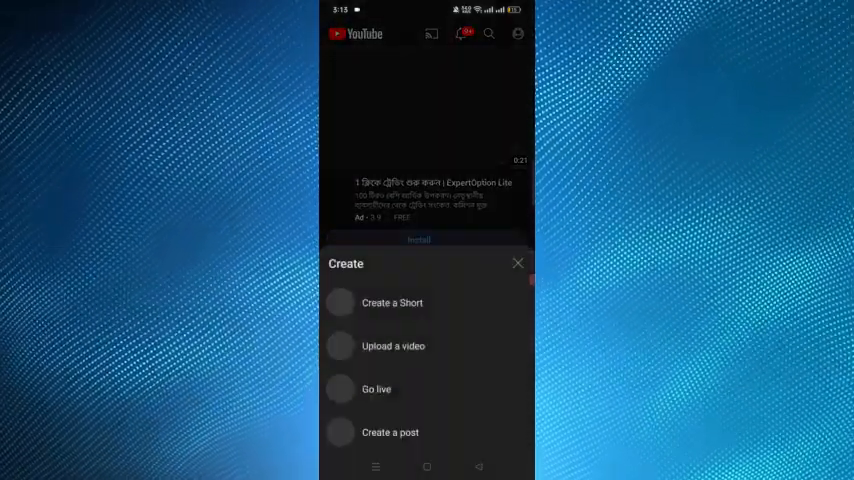
{"action": "left_click", "coordinate": [518, 263]}
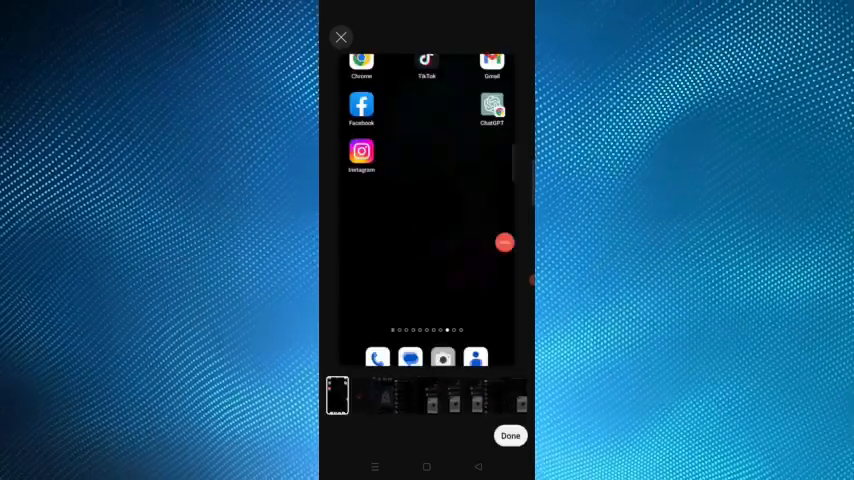
Step: Pick a different frame from the thumbnail strip as the Short's thumbnail and confirm
{"action": "left_click", "coordinate": [420, 395]}
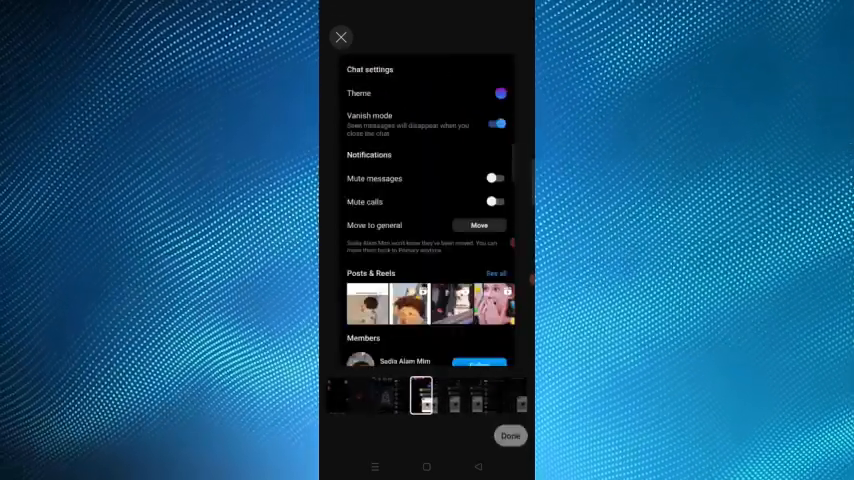
{"action": "left_click", "coordinate": [341, 37]}
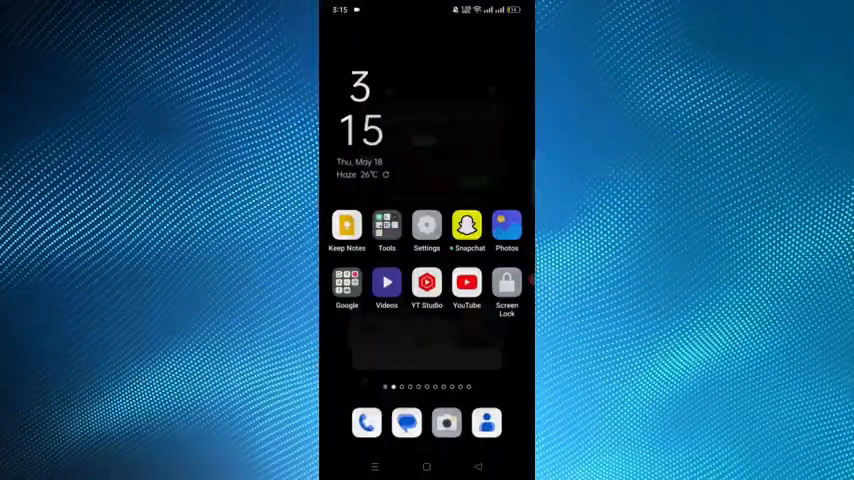
Step: Launch YT Studio and show the Content list containing the 'helloo' video
{"action": "left_click", "coordinate": [426, 284]}
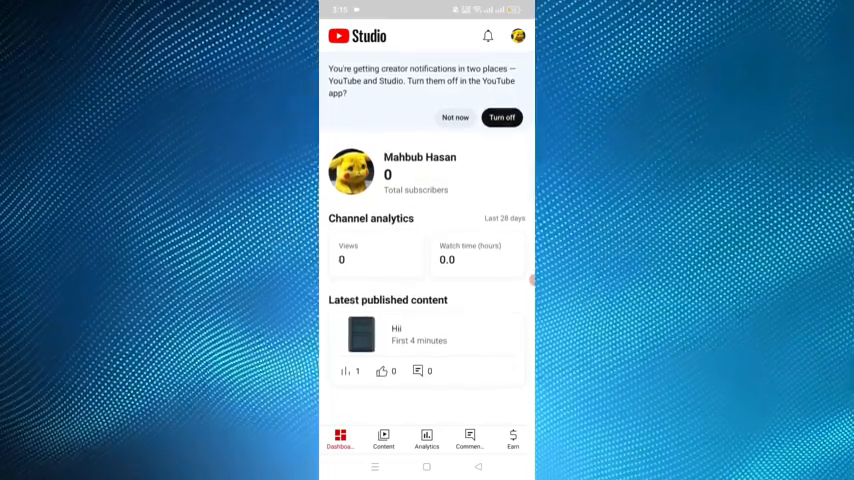
{"action": "left_click", "coordinate": [383, 438]}
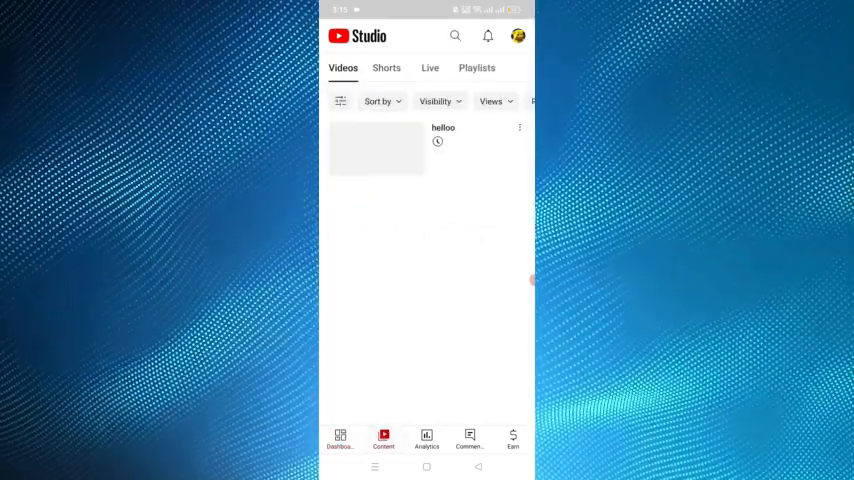